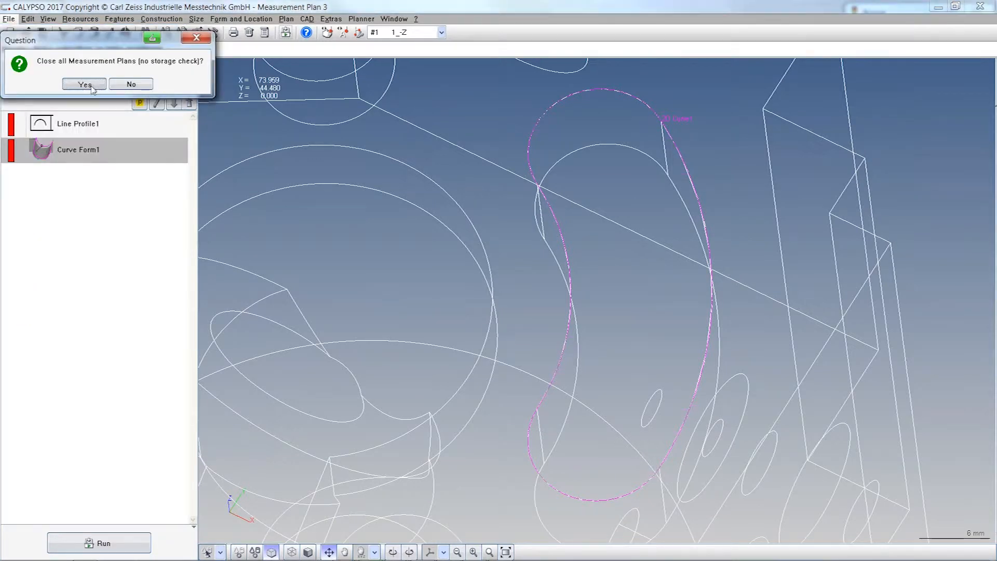
- Confirm closing all measurement plans without a storage check
click(83, 84)
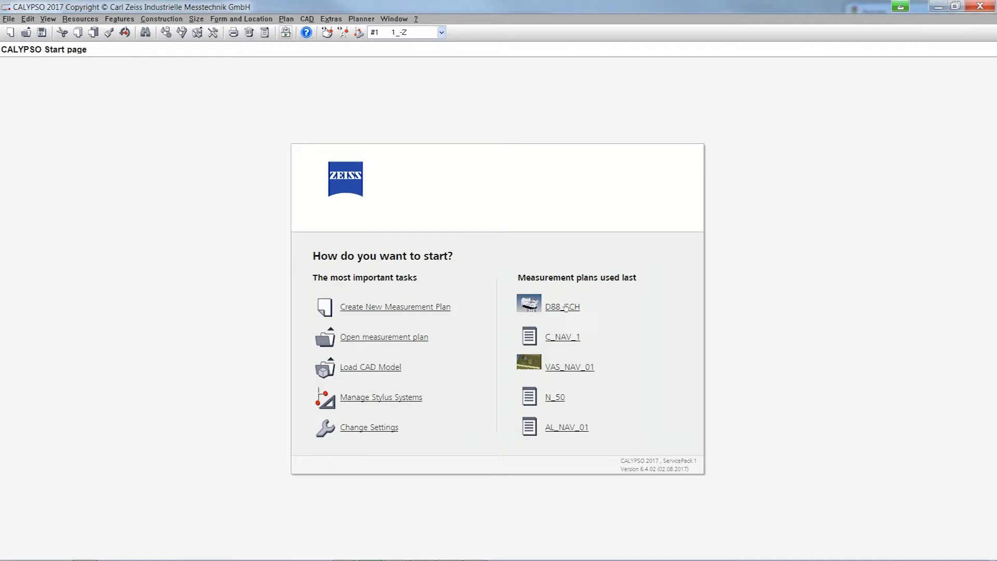
- Reopen the recently used D88_SCH plan and view its feature list with OP_03
click(562, 306)
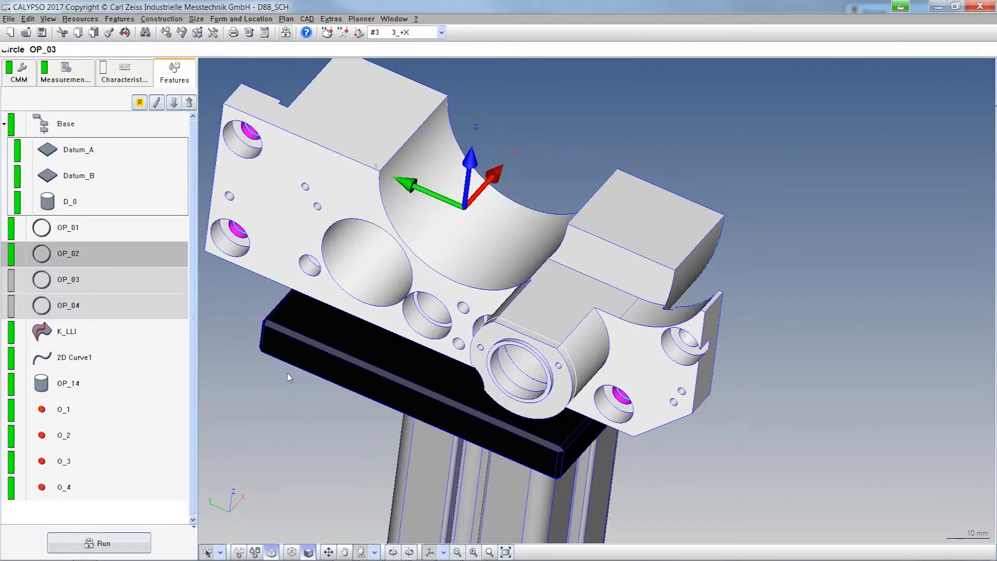
click(68, 280)
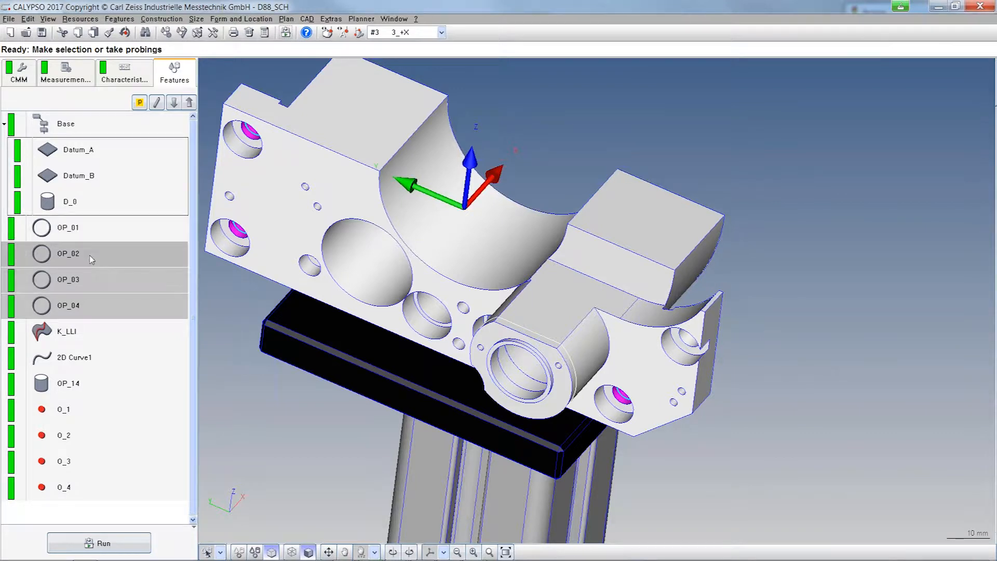
mouse_move(96, 314)
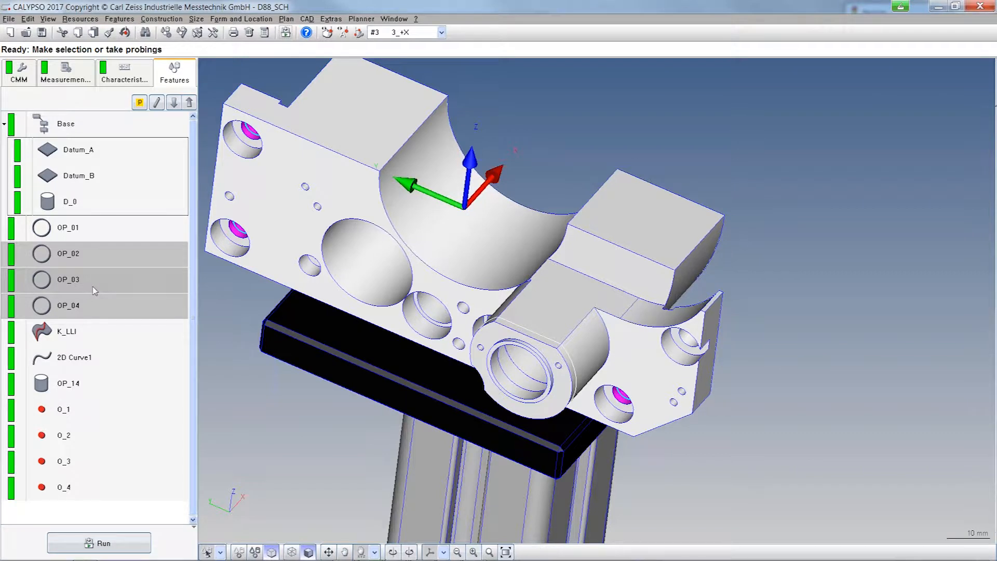
- Open circle OP_03's definition, browse its standard tolerance classes, then close it
double_click(67, 279)
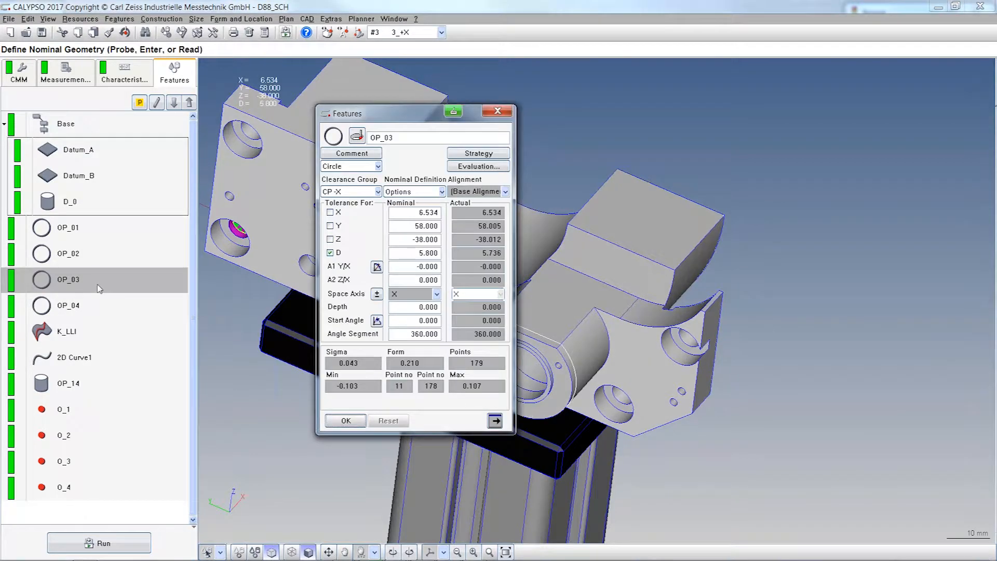
click(495, 420)
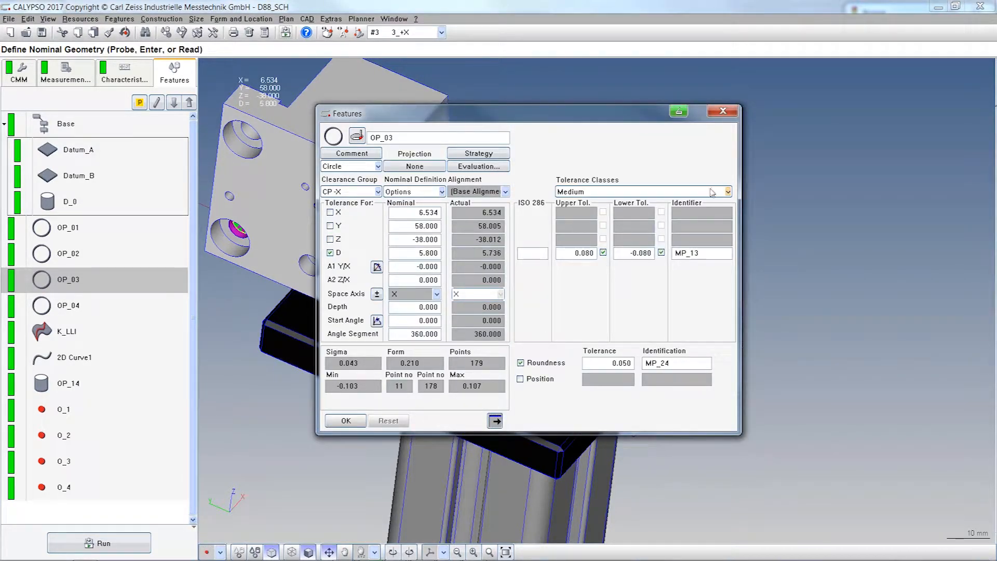
click(727, 192)
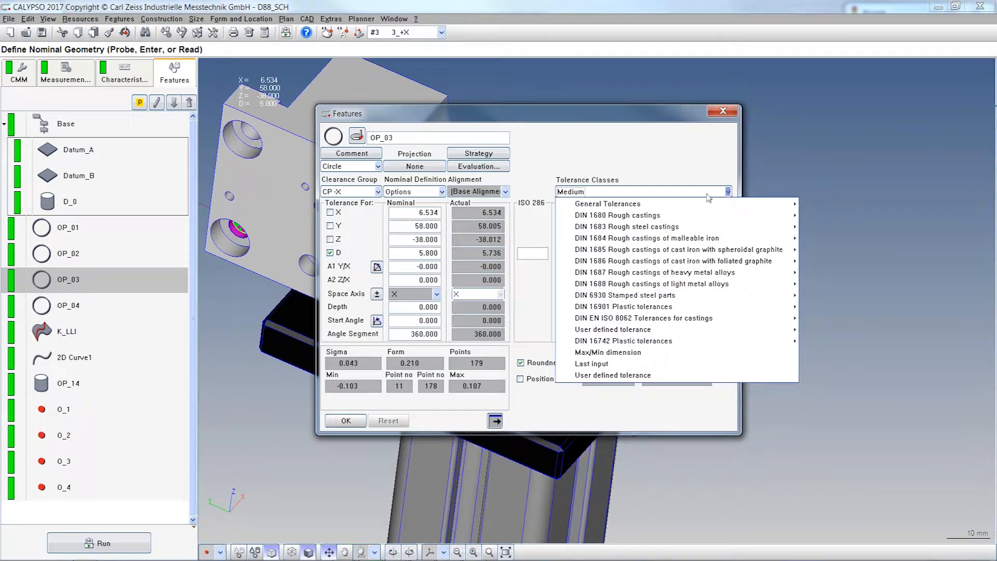
mouse_move(607, 203)
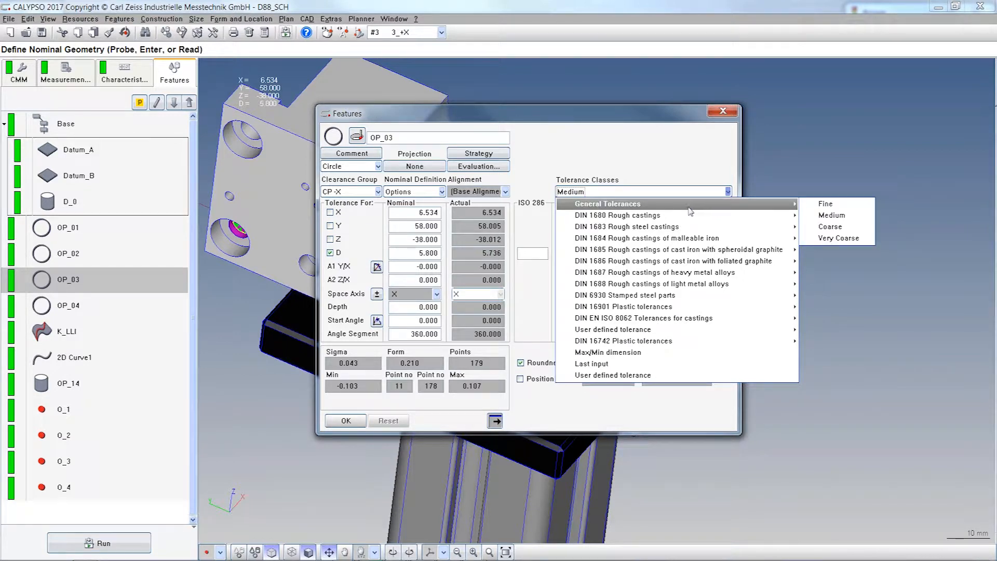
mouse_move(635, 295)
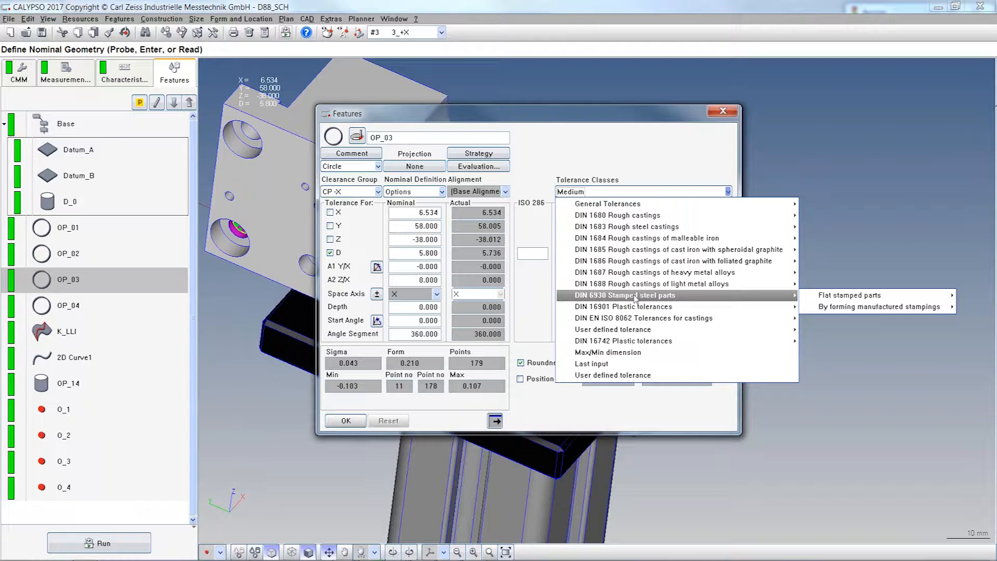
mouse_move(654, 299)
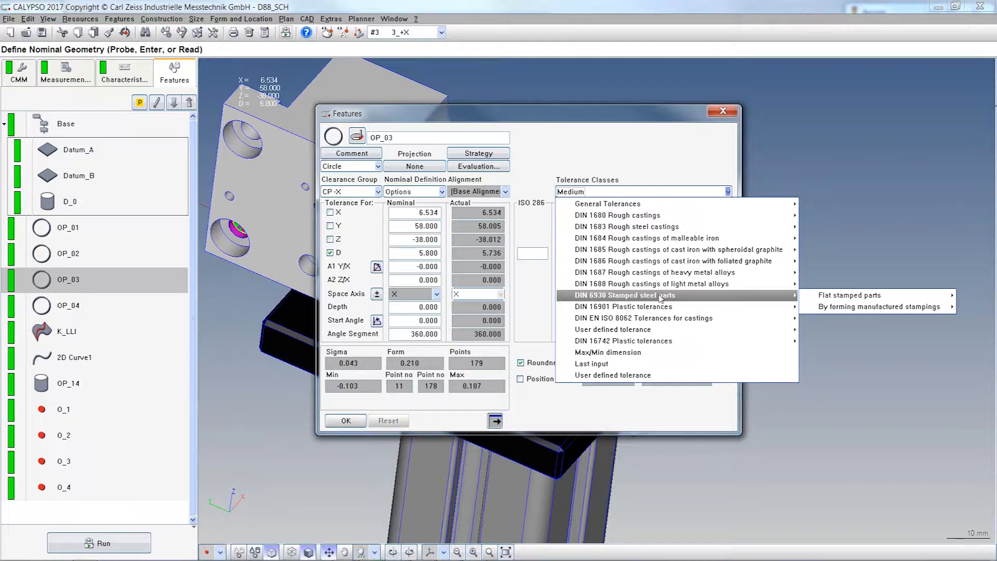
mouse_move(648, 283)
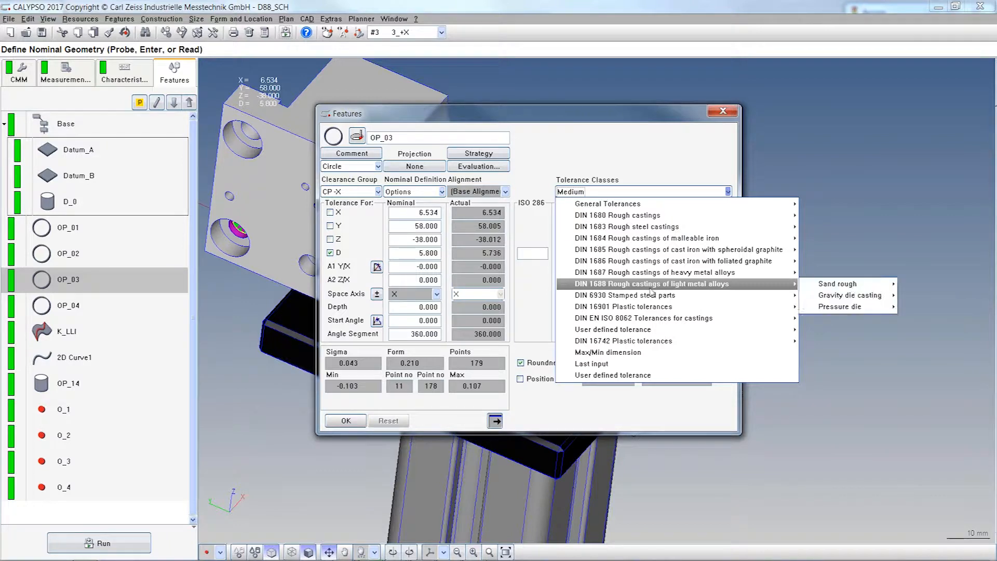
mouse_move(645, 261)
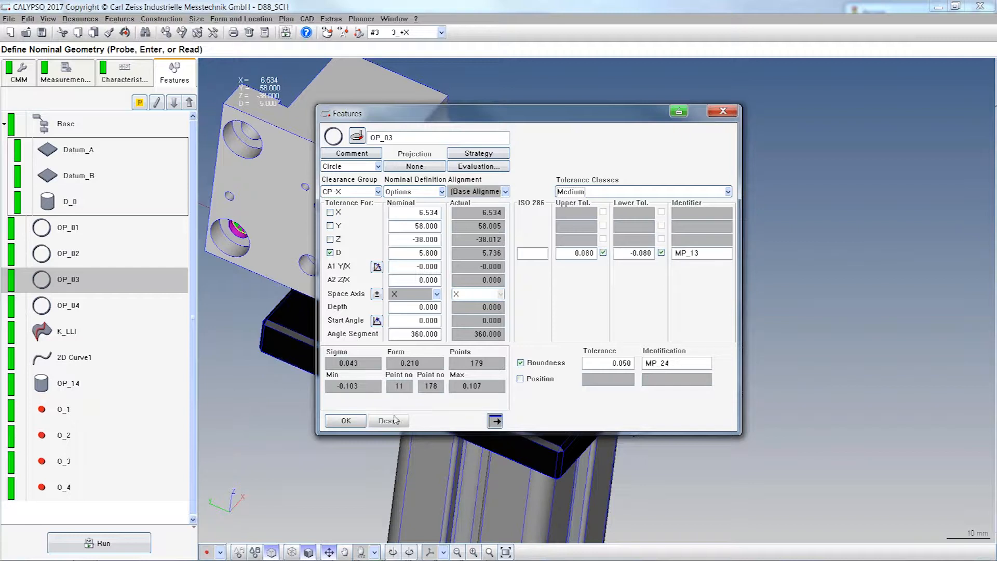
click(345, 421)
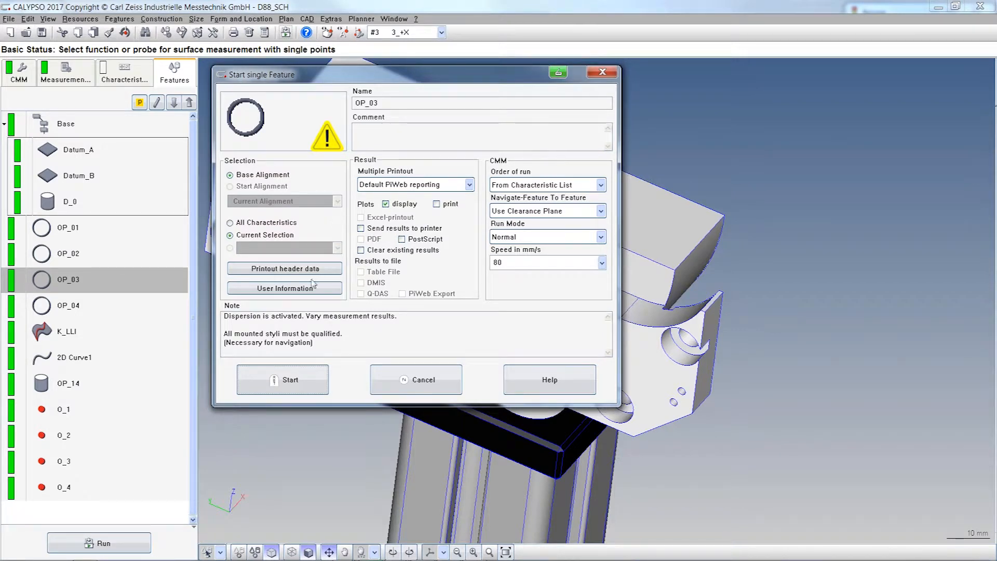
- View user header parameters, try the second user, revert to Master, and cancel OP_03's start
click(284, 288)
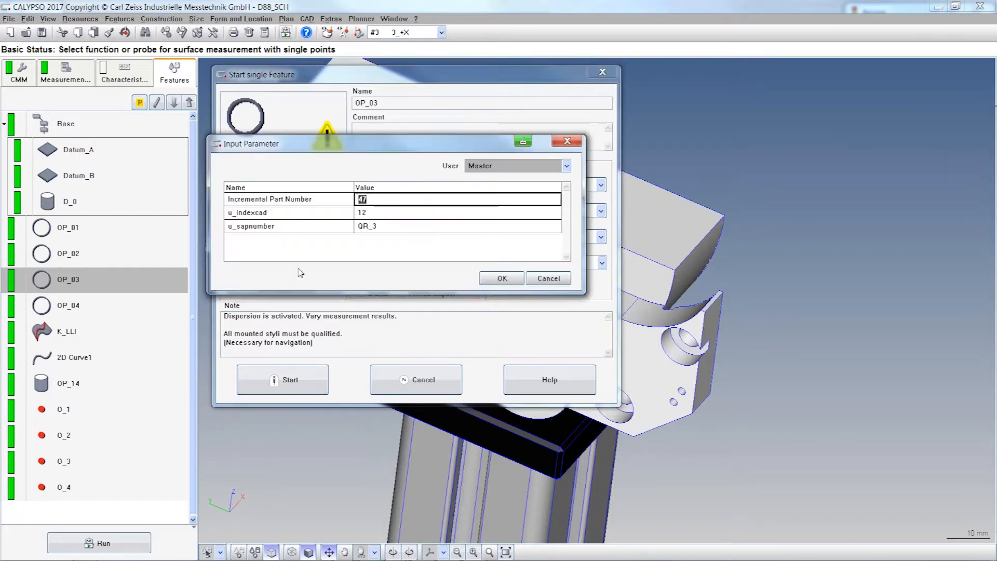
mouse_move(391, 249)
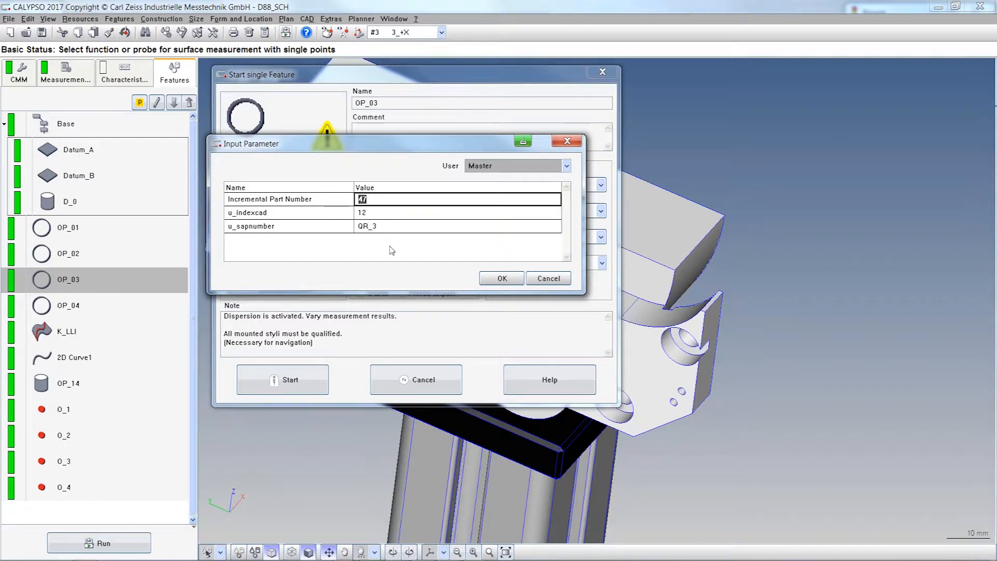
mouse_move(383, 244)
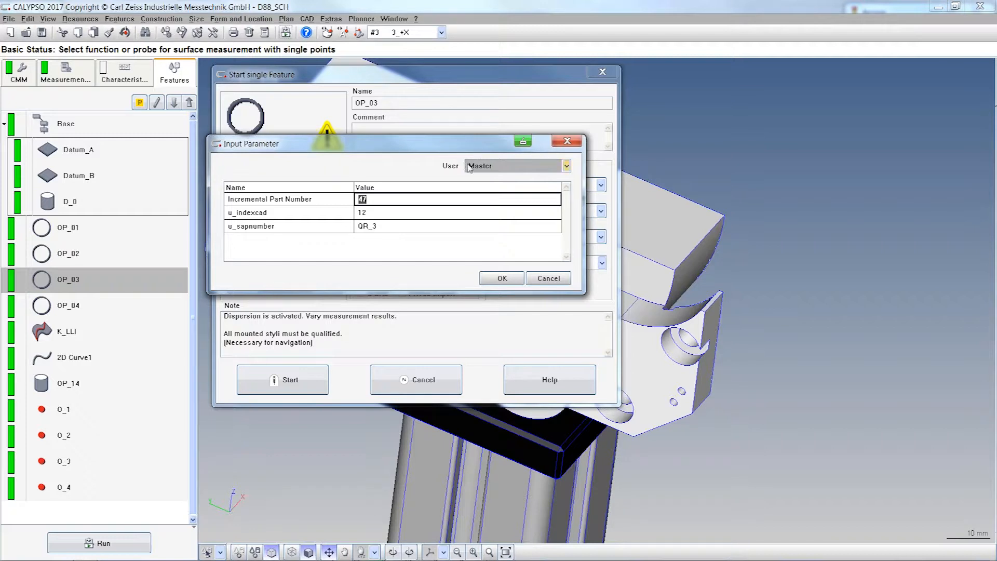
mouse_move(496, 166)
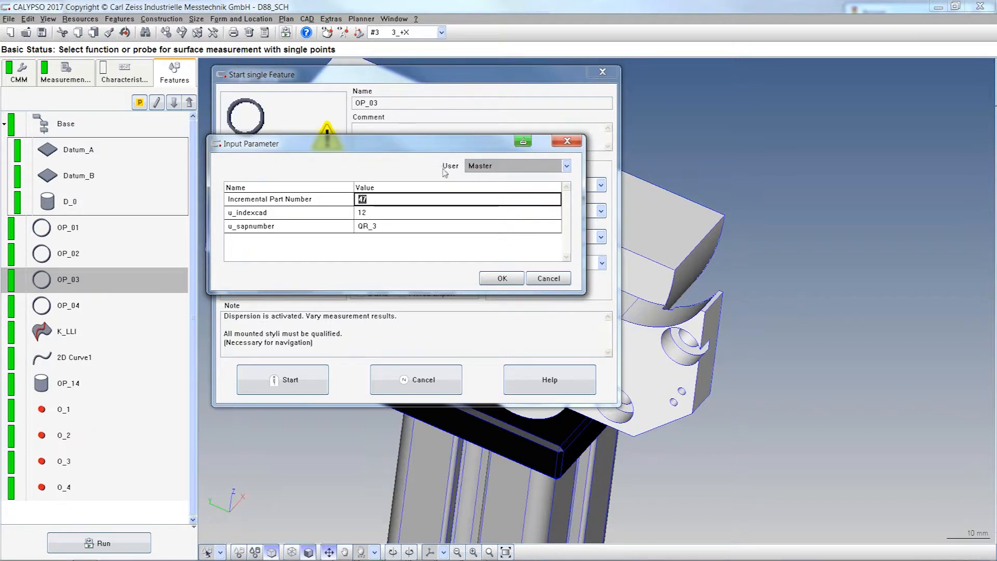
mouse_move(482, 187)
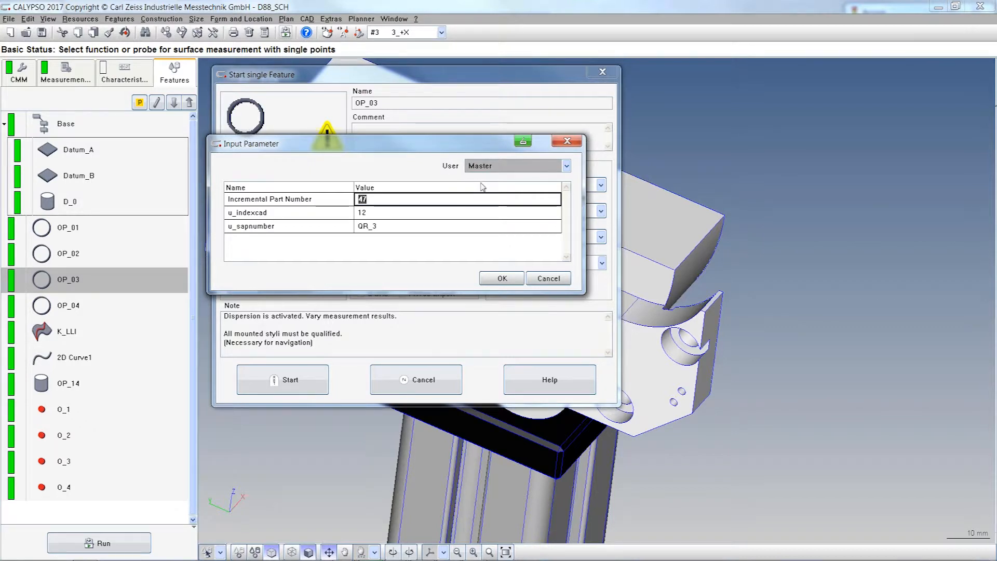
click(564, 165)
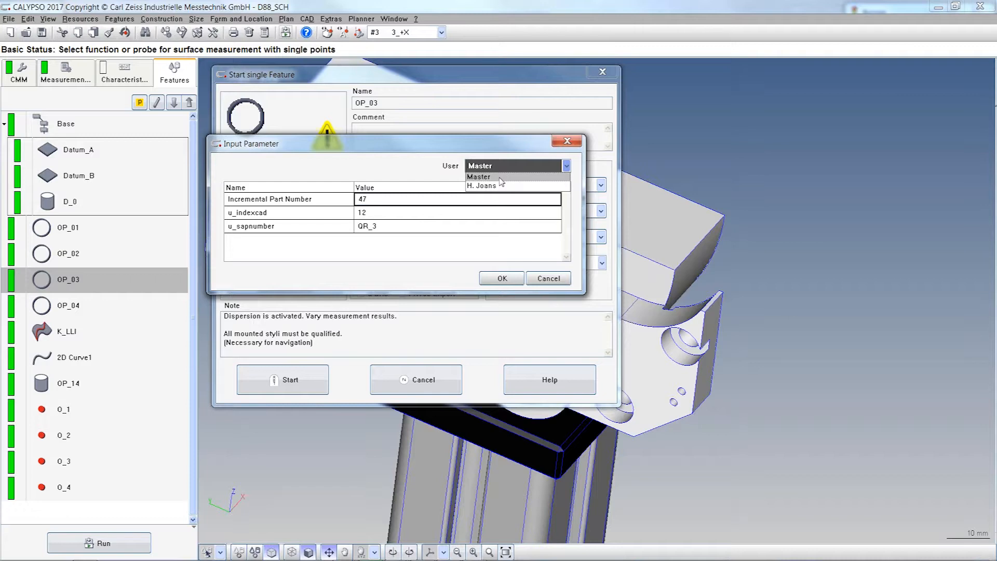
click(480, 176)
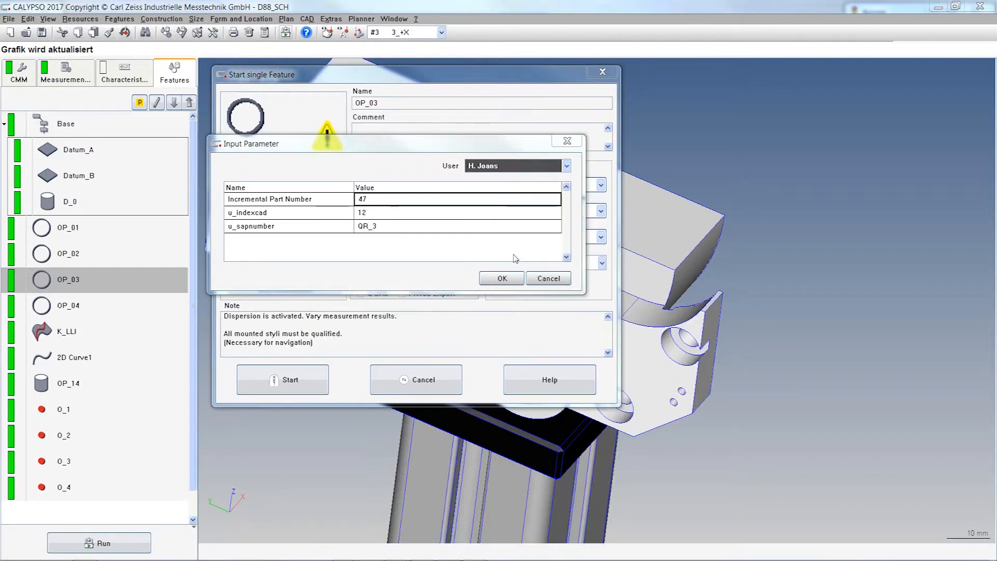
click(564, 165)
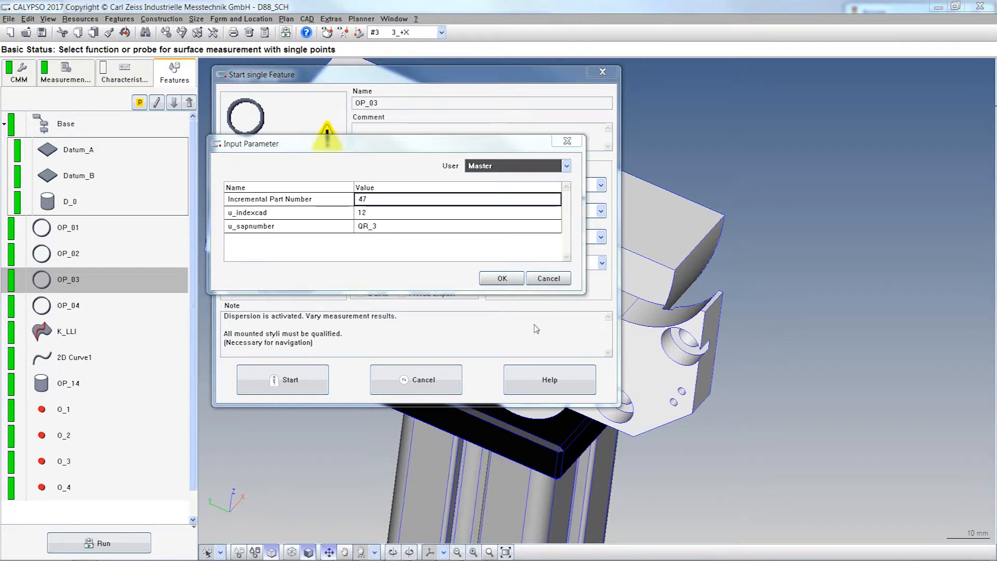
click(501, 278)
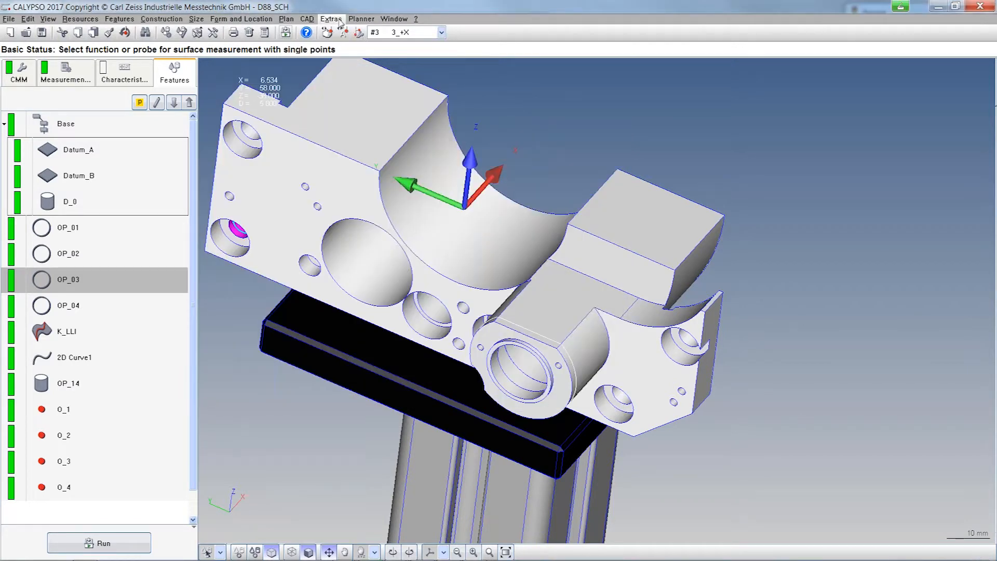
click(331, 19)
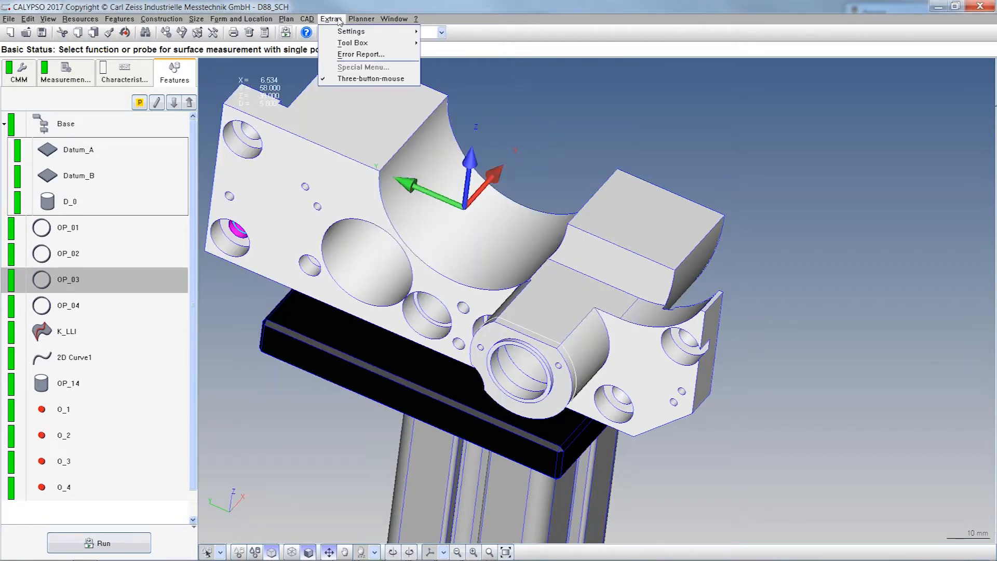
mouse_move(350, 31)
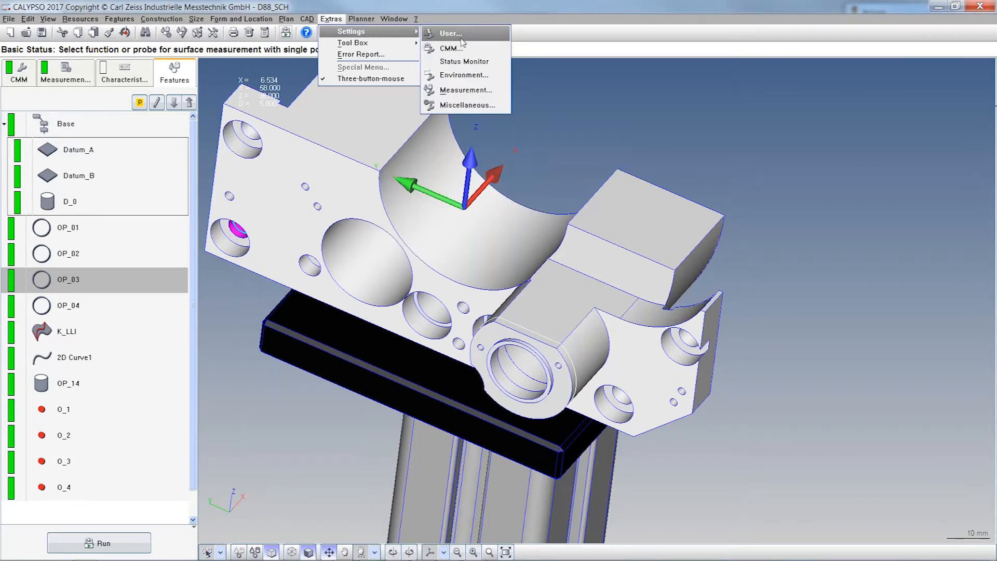
click(450, 34)
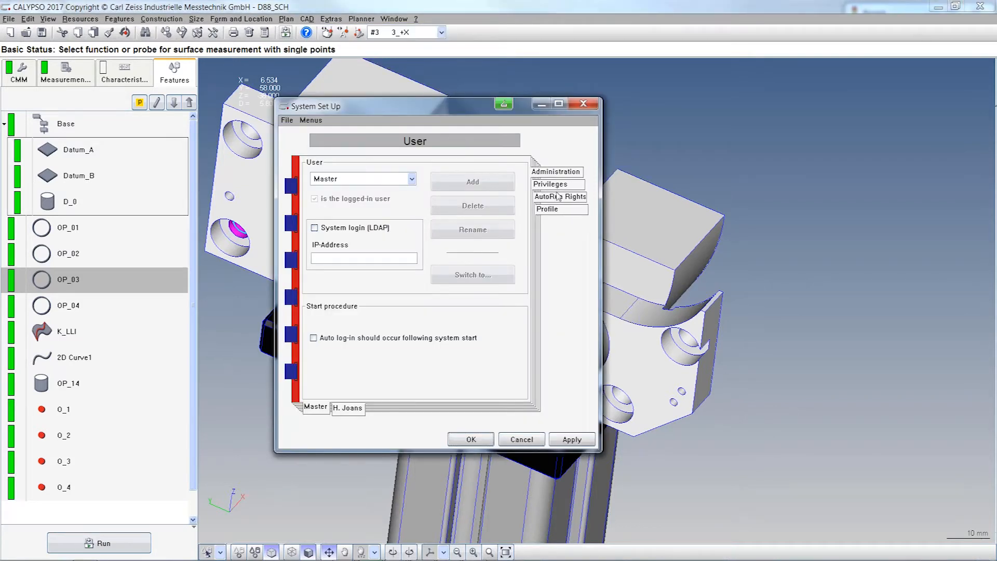
click(549, 184)
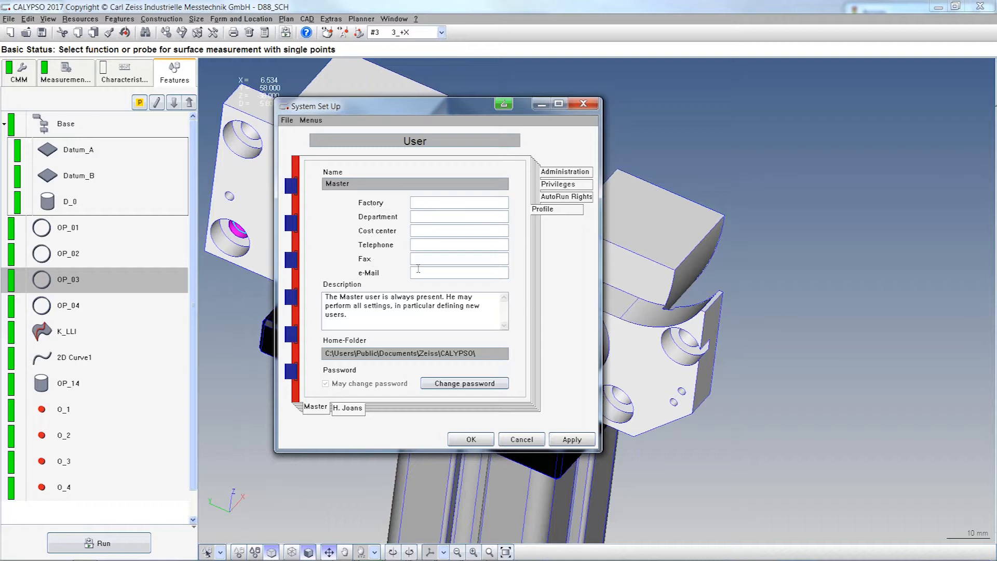
mouse_move(439, 322)
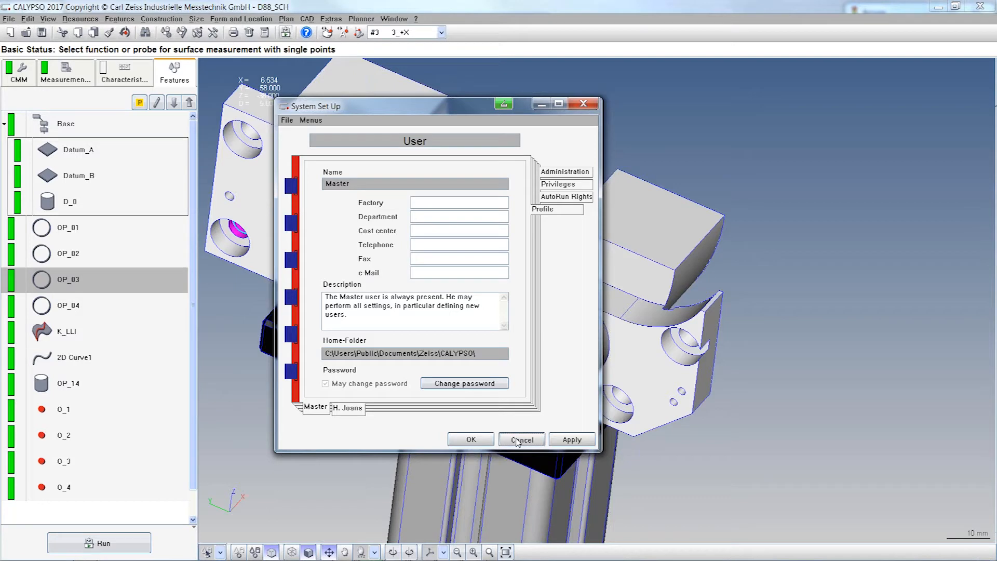
click(521, 439)
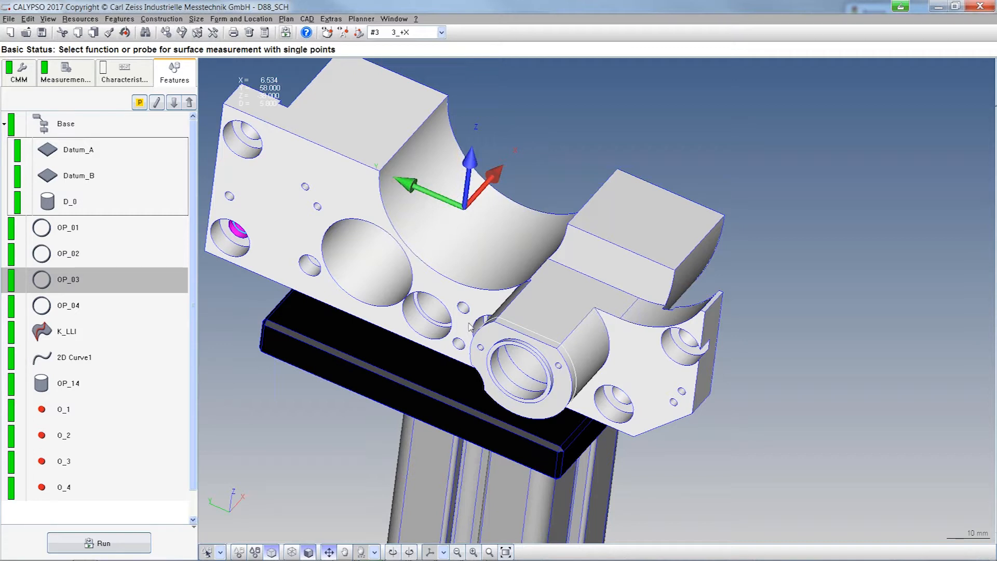
mouse_move(471, 318)
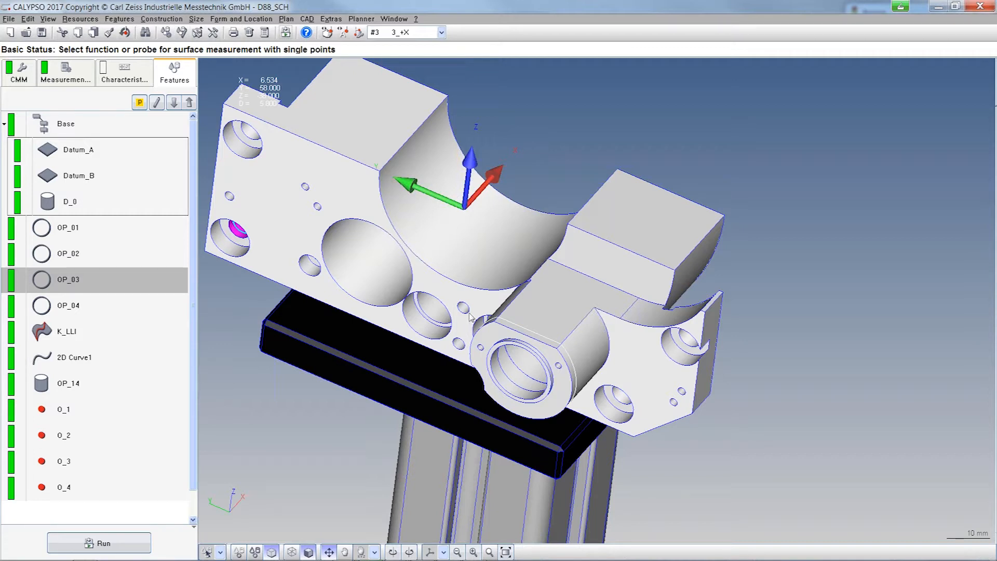
mouse_move(470, 273)
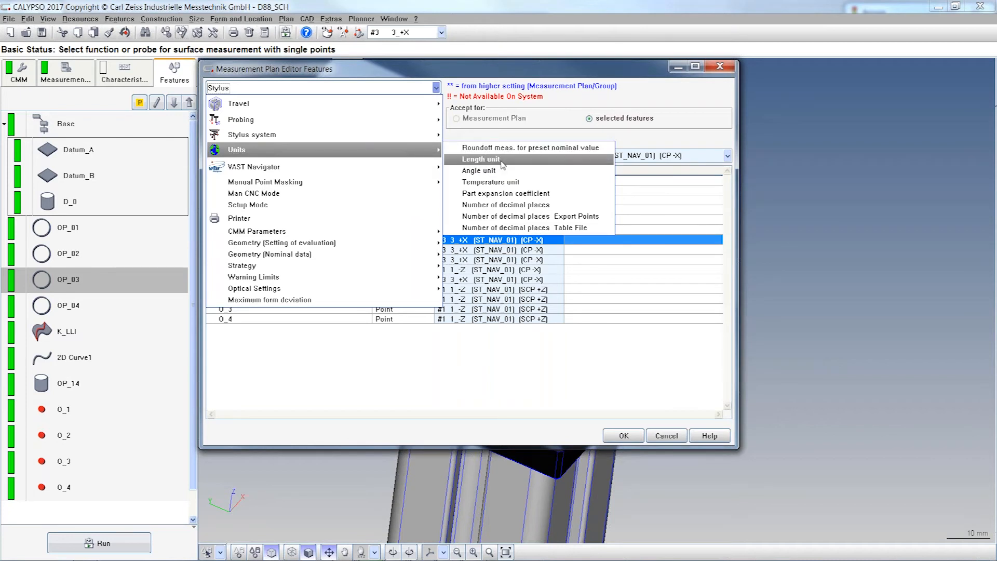
mouse_move(509, 168)
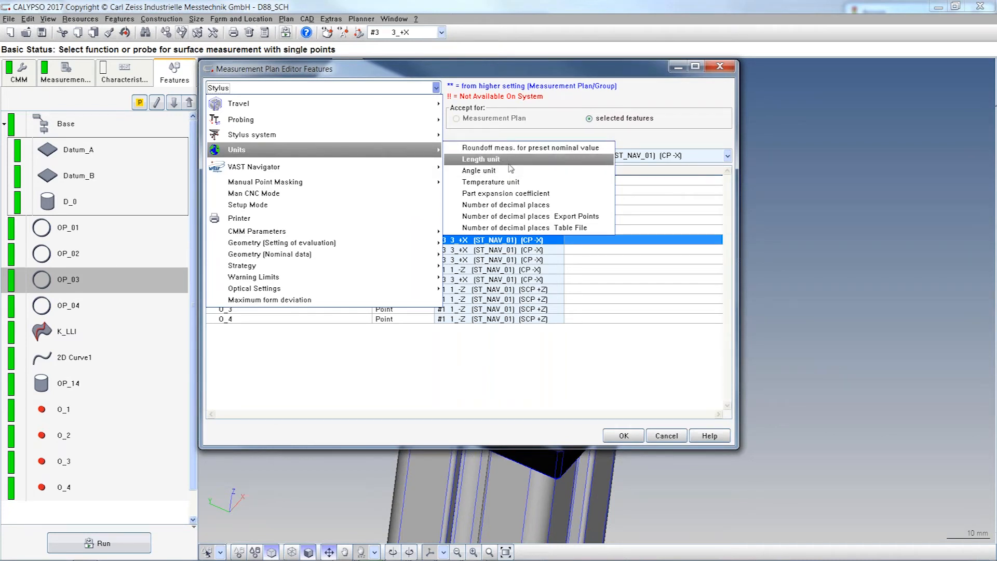
- Under Units, select Number of decimal places and list its 0–8 place choices
click(480, 159)
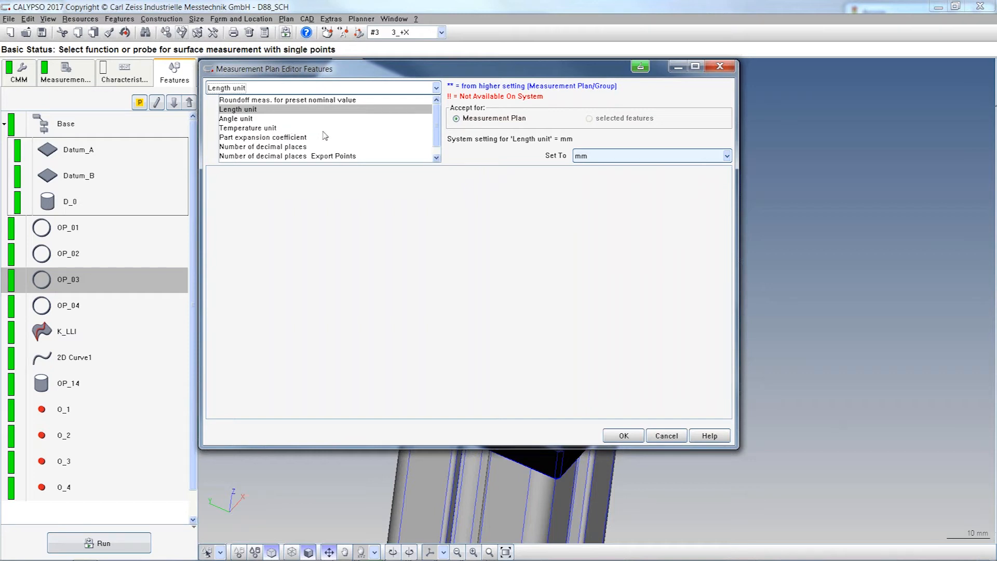
click(262, 147)
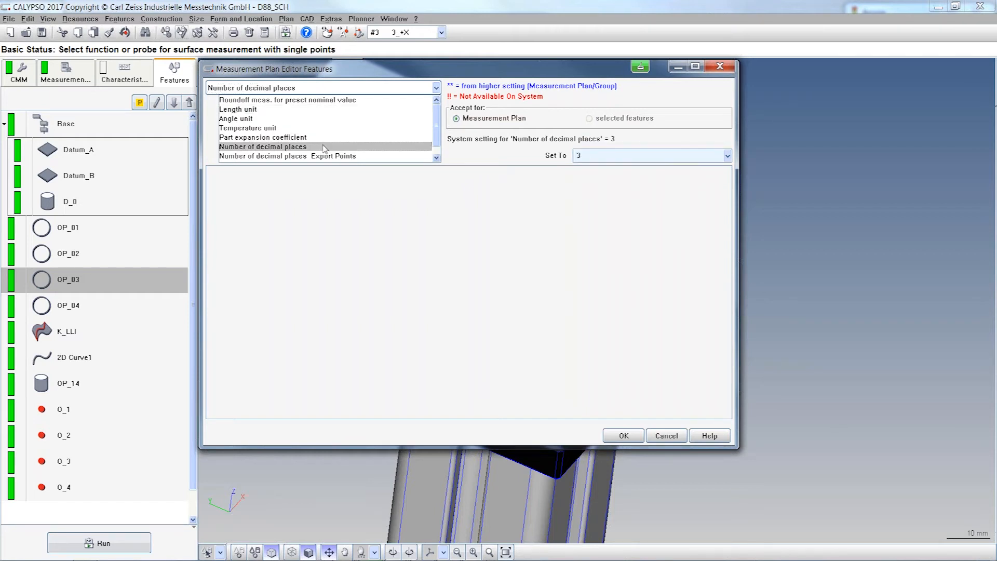
click(725, 156)
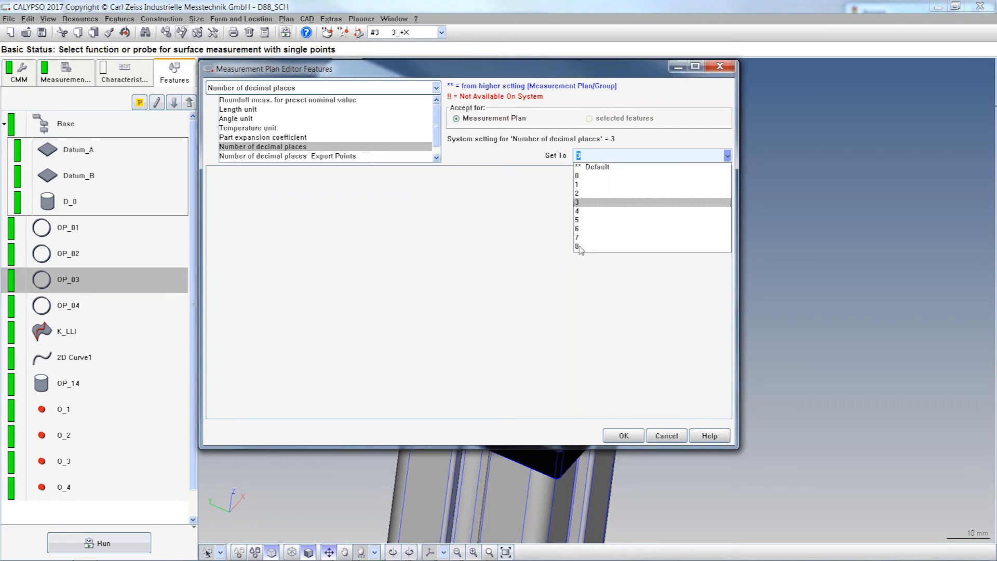